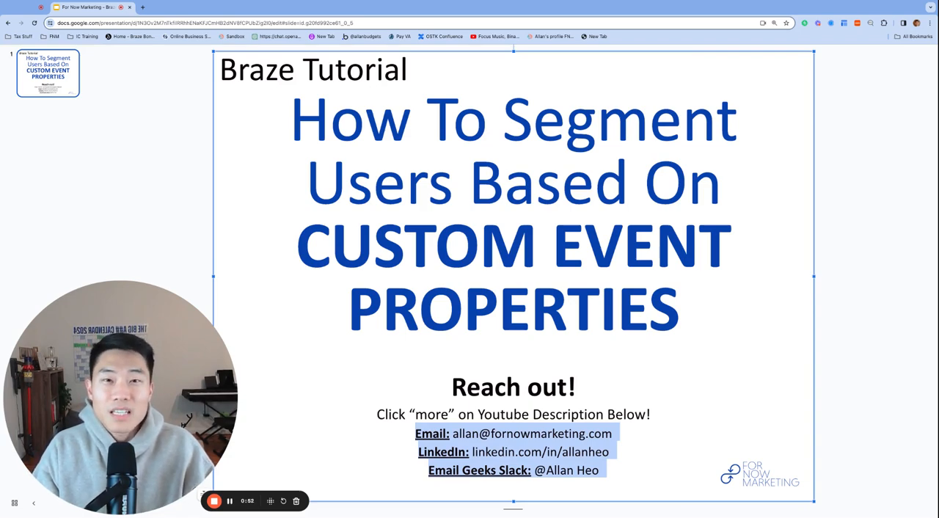
- Switch from the slide deck to the Braze Custom Events documentation page
{"action": "left_click", "coordinate": [352, 6]}
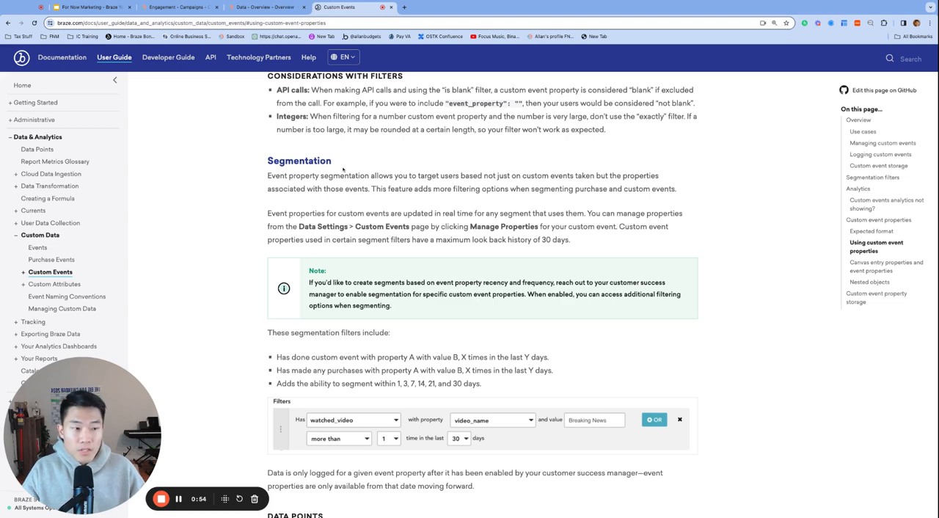
- Select text in the Segmentation section of the custom event properties article
{"action": "left_click_drag", "start_coordinate": [267, 176], "coordinate": [331, 176]}
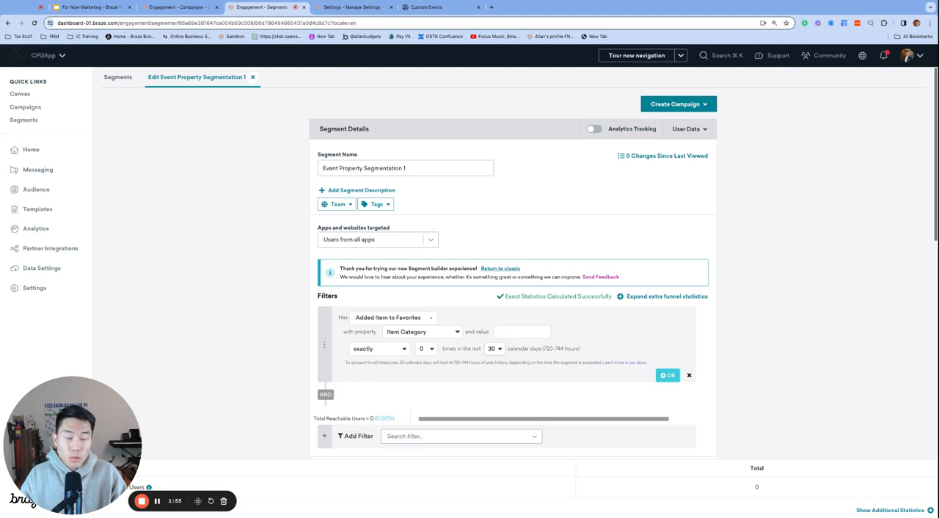
- Scroll down the Filters section to the empty AND filter row below Added Item to Favorites
{"action": "scroll", "scroll_direction": "down", "scroll_amount": 3}
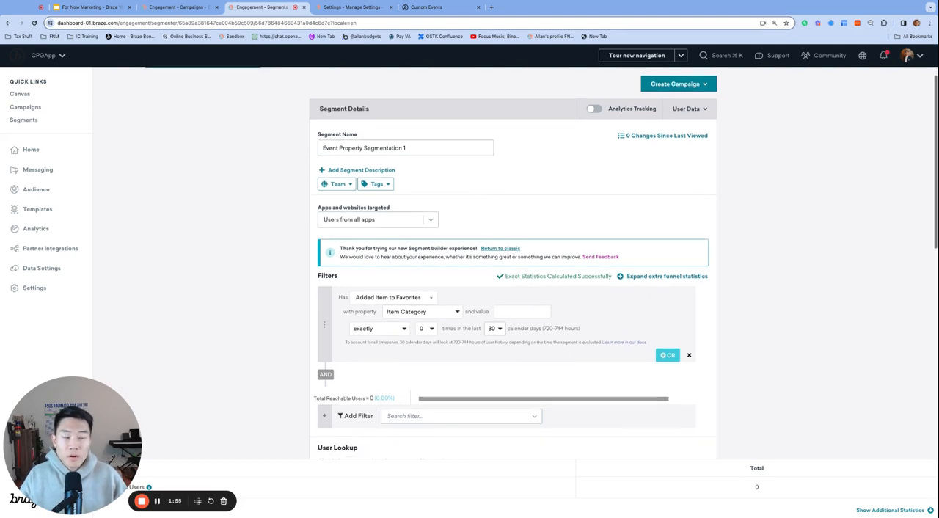
{"action": "scroll", "scroll_direction": "down", "scroll_amount": 3}
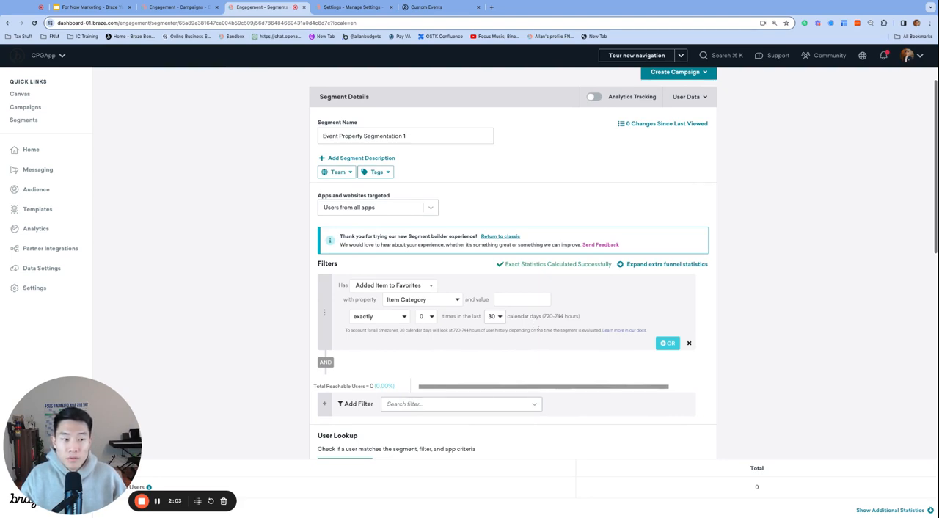
{"action": "scroll", "scroll_direction": "down", "scroll_amount": 3}
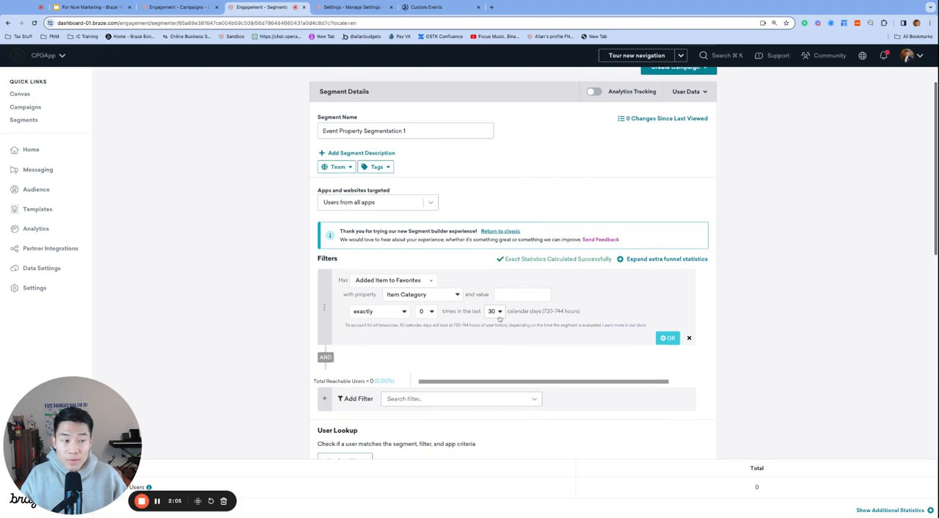
{"action": "mouse_move", "coordinate": [502, 323]}
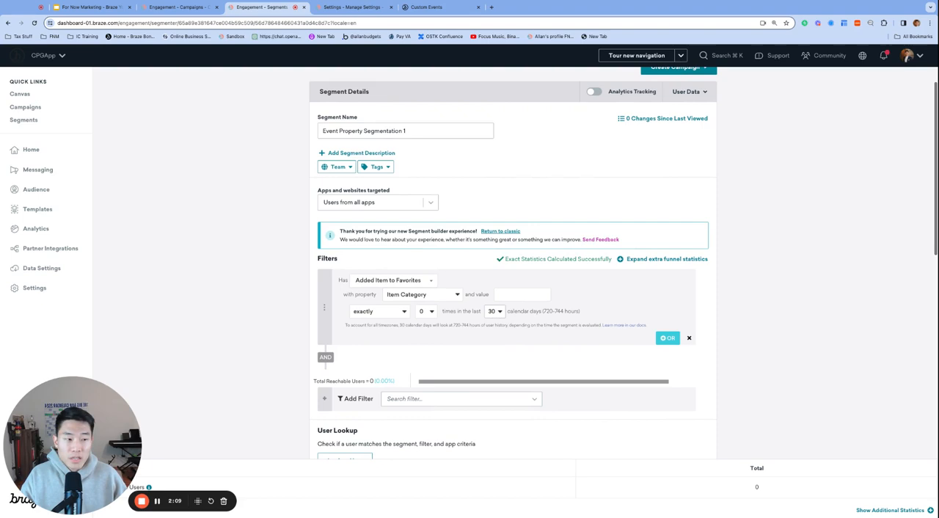
{"action": "mouse_move", "coordinate": [567, 340]}
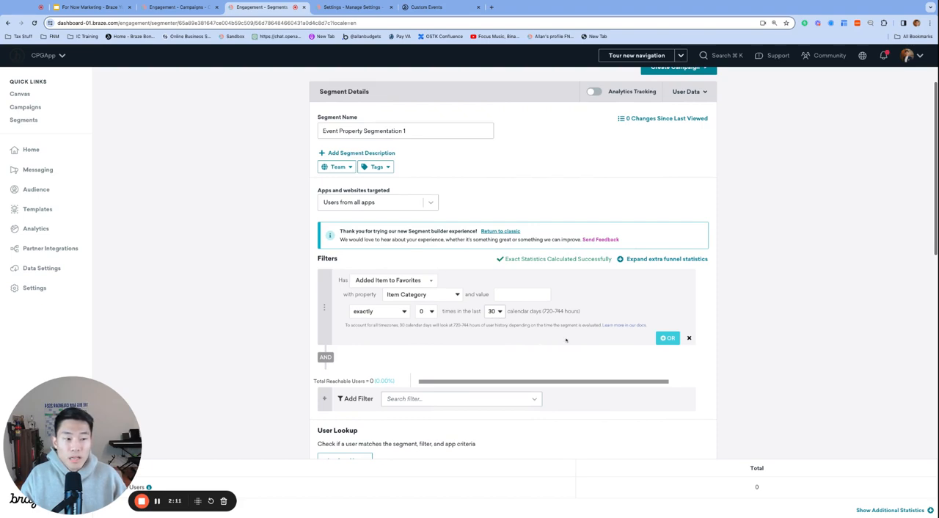
{"action": "scroll", "scroll_direction": "down", "scroll_amount": 3}
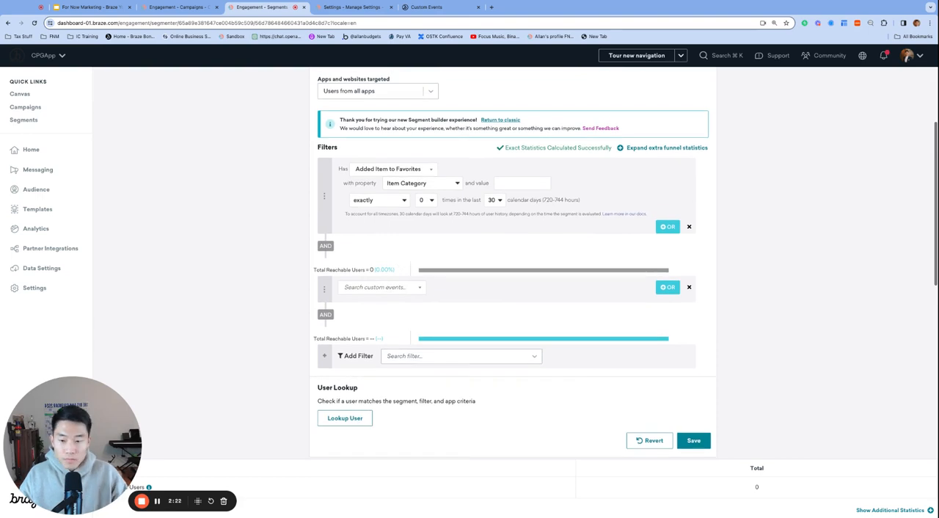
{"action": "scroll", "scroll_direction": "down", "scroll_amount": 3}
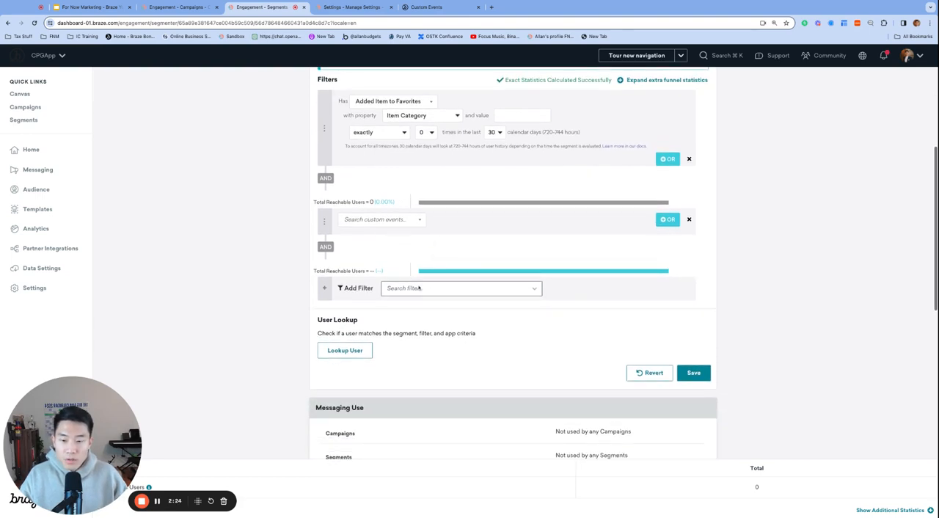
- List the custom event filter types available under Add Filter > Custom events
{"action": "left_click", "coordinate": [458, 288]}
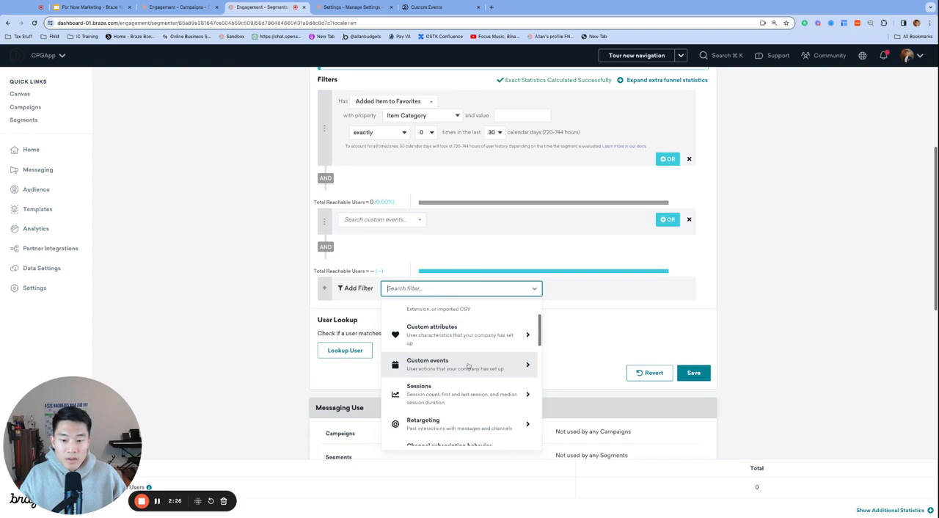
{"action": "left_click", "coordinate": [429, 364]}
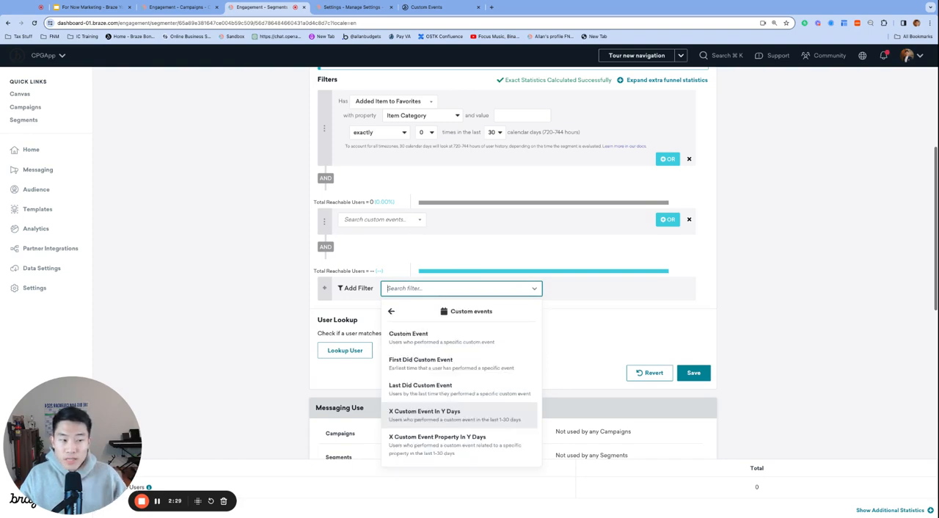
{"action": "mouse_move", "coordinate": [502, 417]}
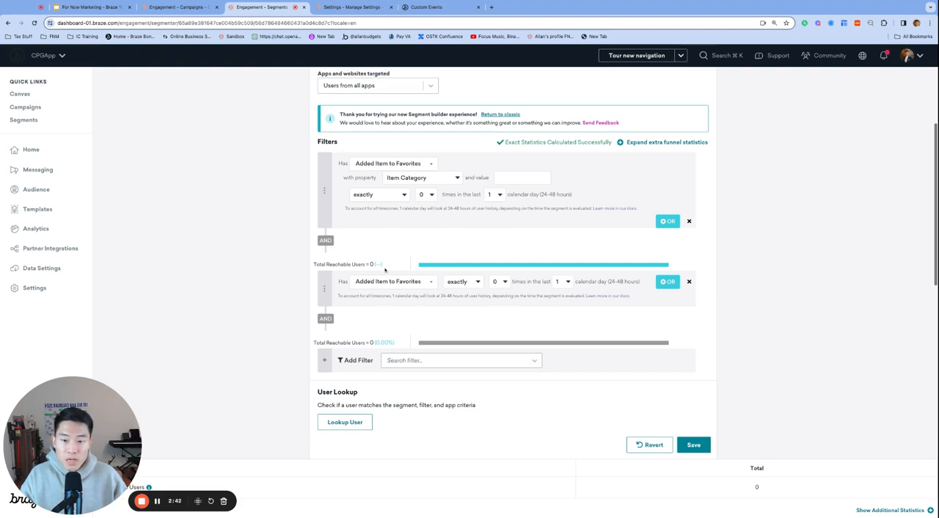
{"action": "mouse_move", "coordinate": [438, 292]}
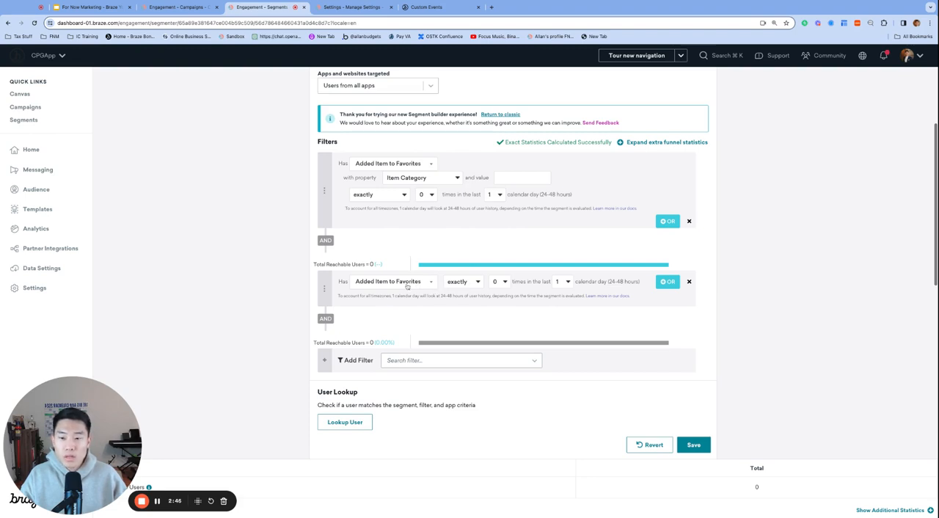
{"action": "mouse_move", "coordinate": [399, 292]}
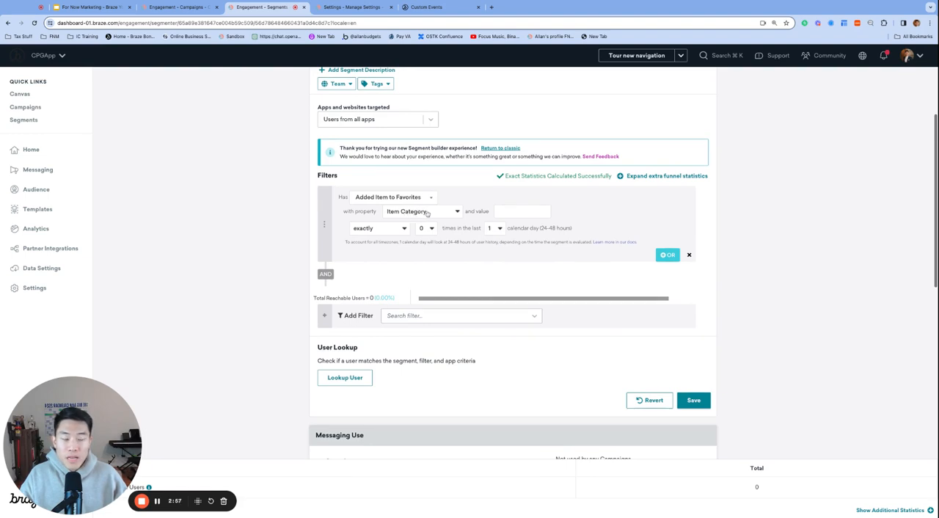
- Enter sports as the Item Category property value on the Added Item to Favorites filter
{"action": "left_click", "coordinate": [523, 212]}
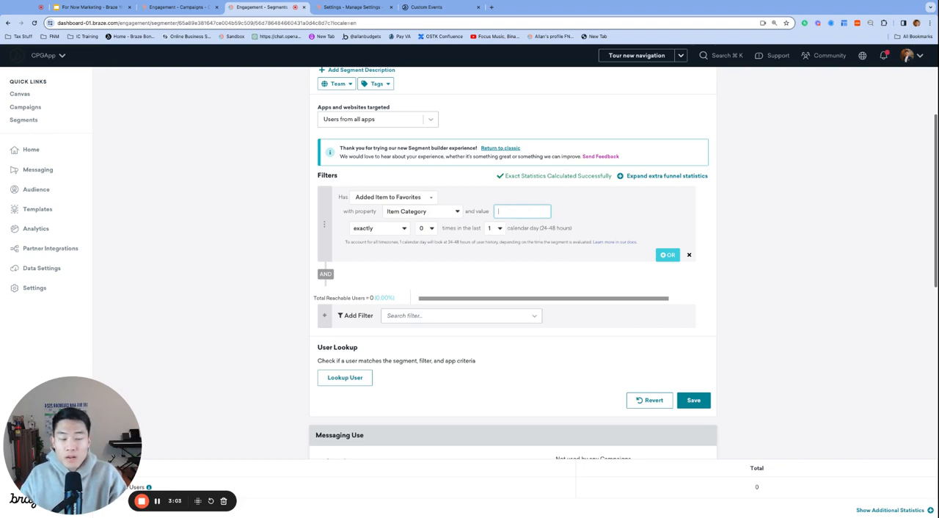
{"action": "type", "text": "i"}
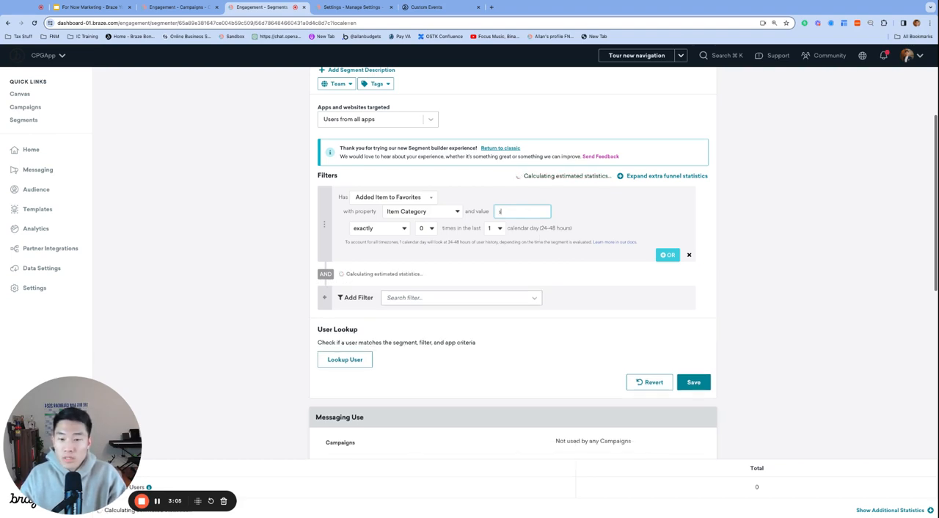
{"action": "type", "text": "sports"}
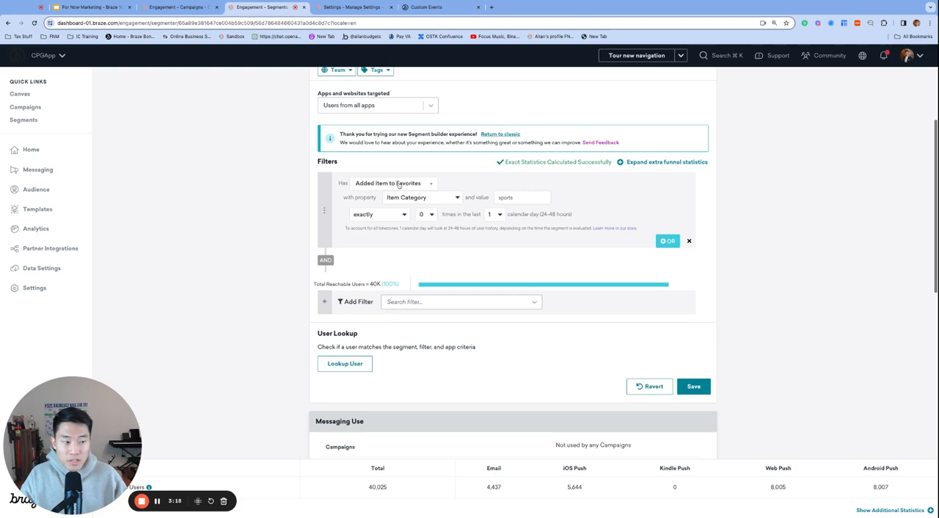
{"action": "mouse_move", "coordinate": [464, 182]}
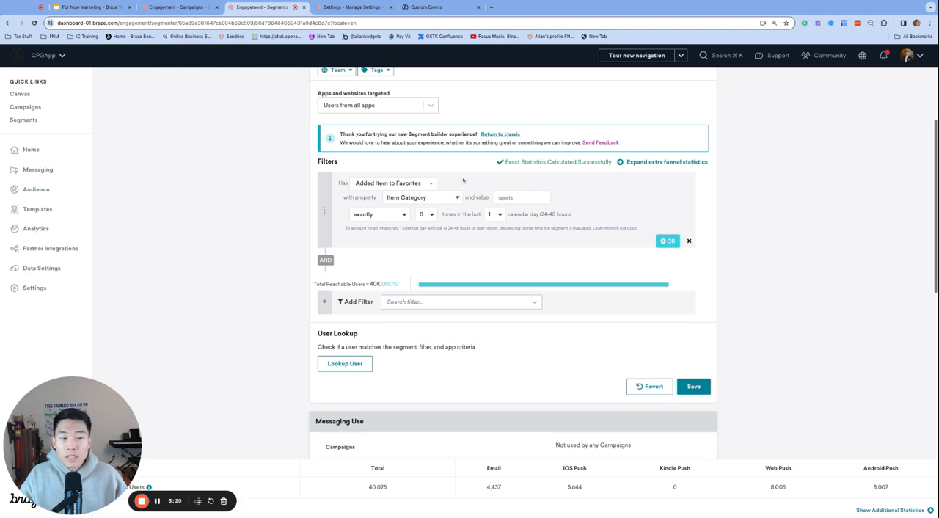
{"action": "mouse_move", "coordinate": [460, 182]}
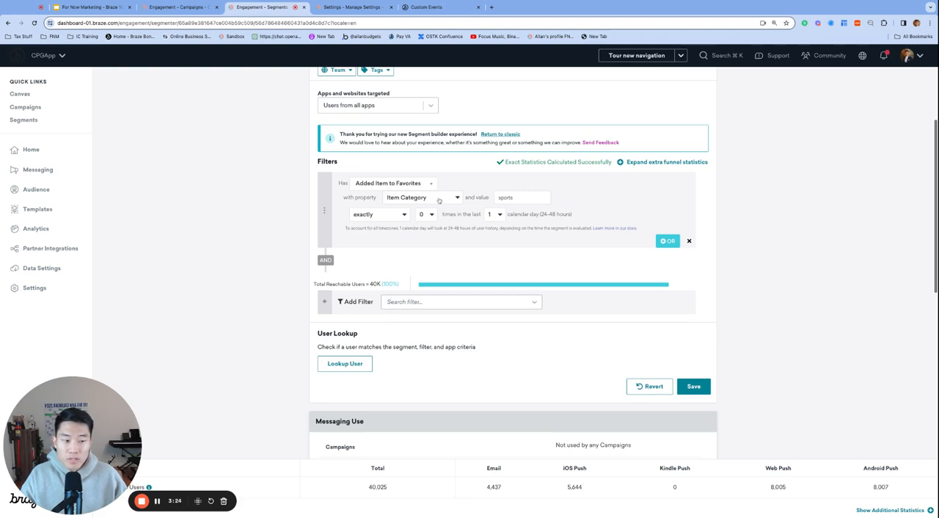
{"action": "mouse_move", "coordinate": [477, 254]}
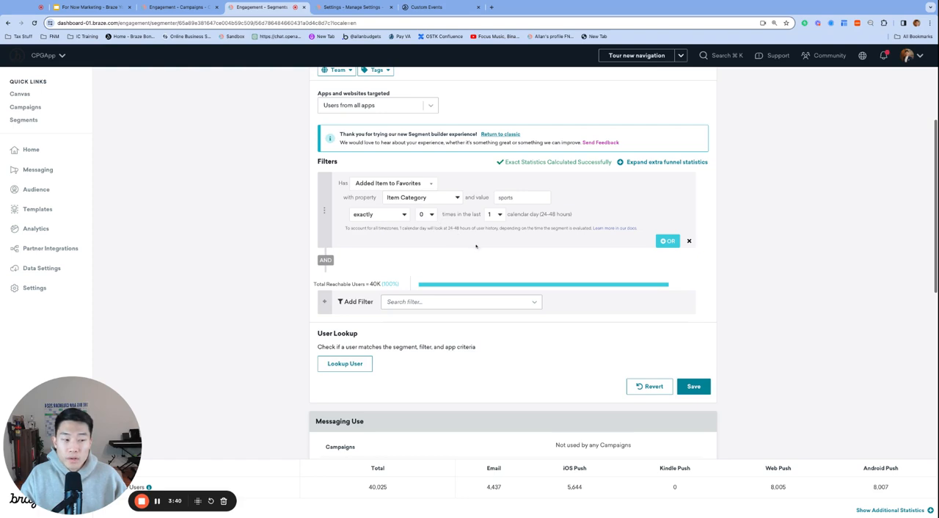
{"action": "mouse_move", "coordinate": [534, 268]}
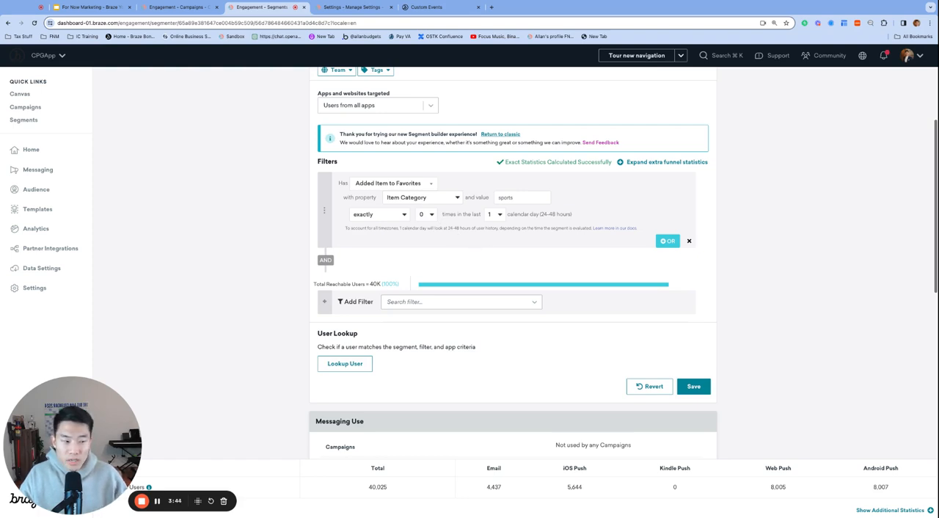
{"action": "mouse_move", "coordinate": [892, 305]}
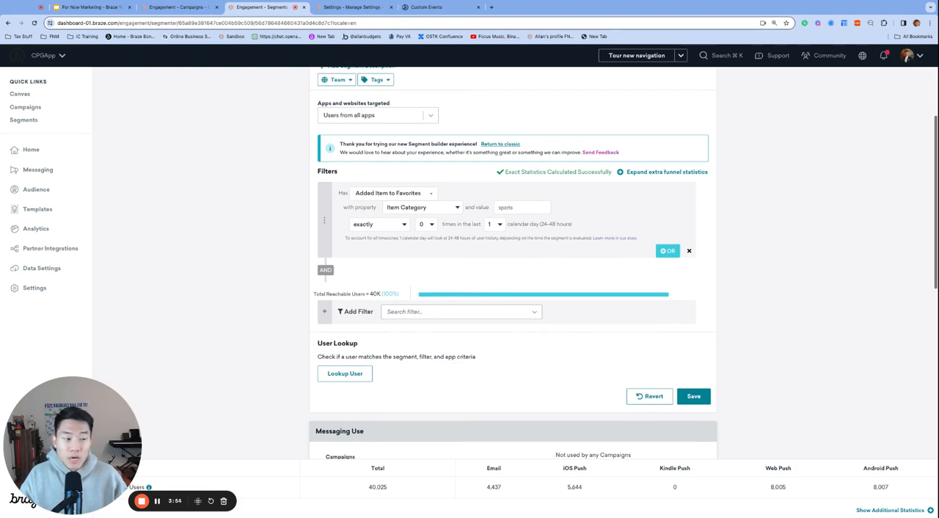
{"action": "mouse_move", "coordinate": [602, 314]}
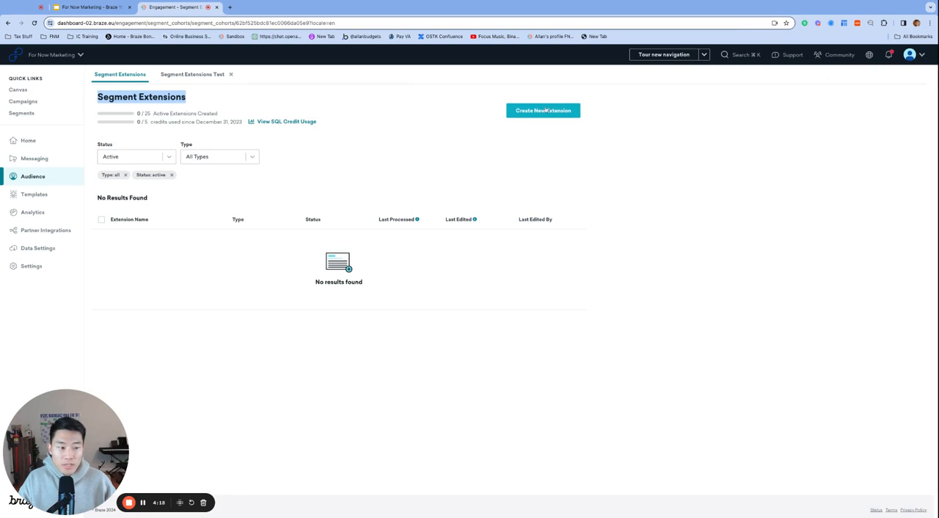
- Create a new extension and choose the Simple extension type from the creation dialog
{"action": "left_click", "coordinate": [543, 110]}
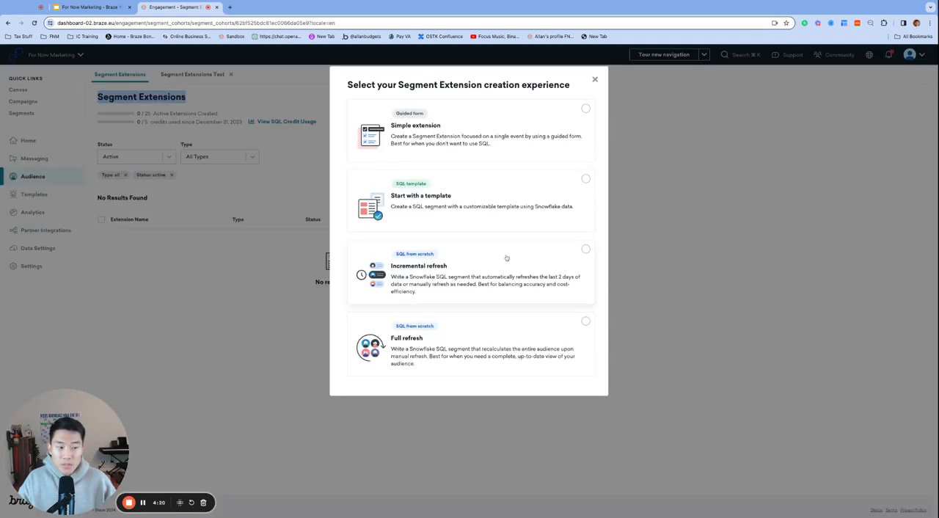
{"action": "mouse_move", "coordinate": [607, 226]}
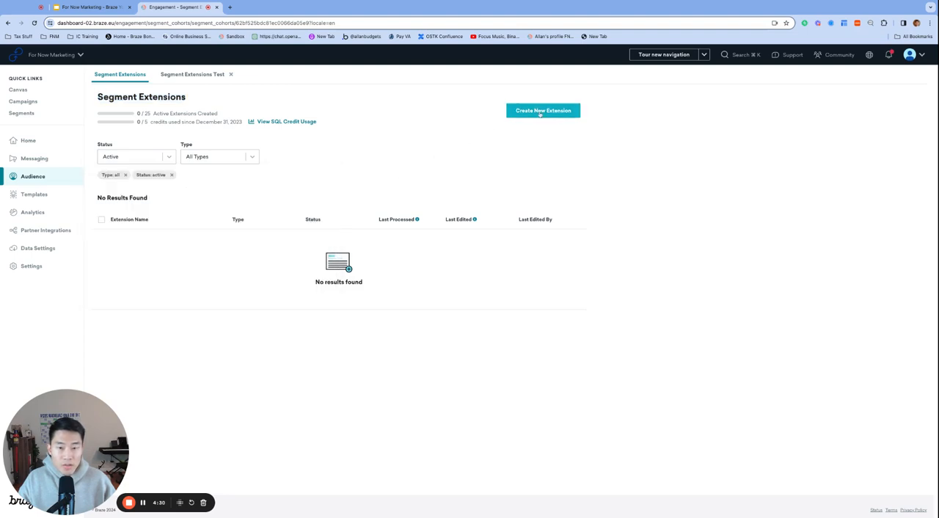
{"action": "left_click", "coordinate": [543, 110]}
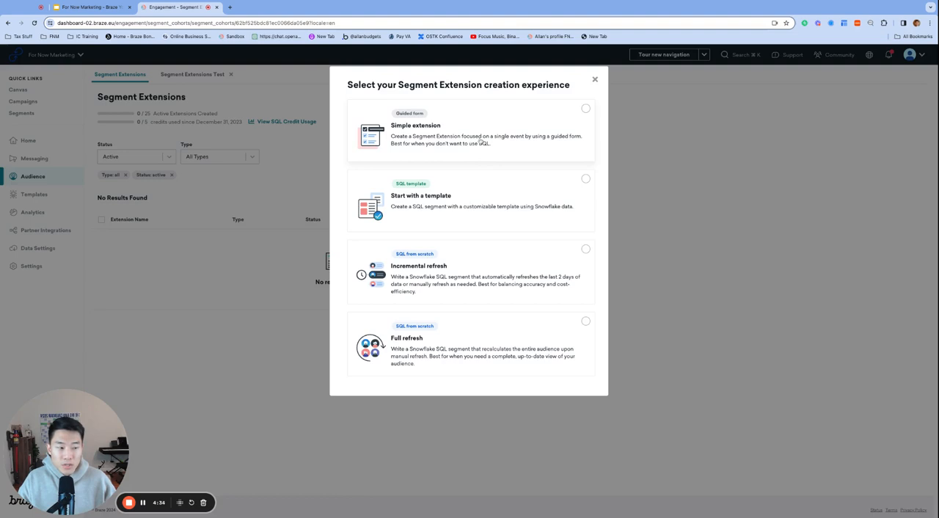
{"action": "left_click", "coordinate": [470, 135]}
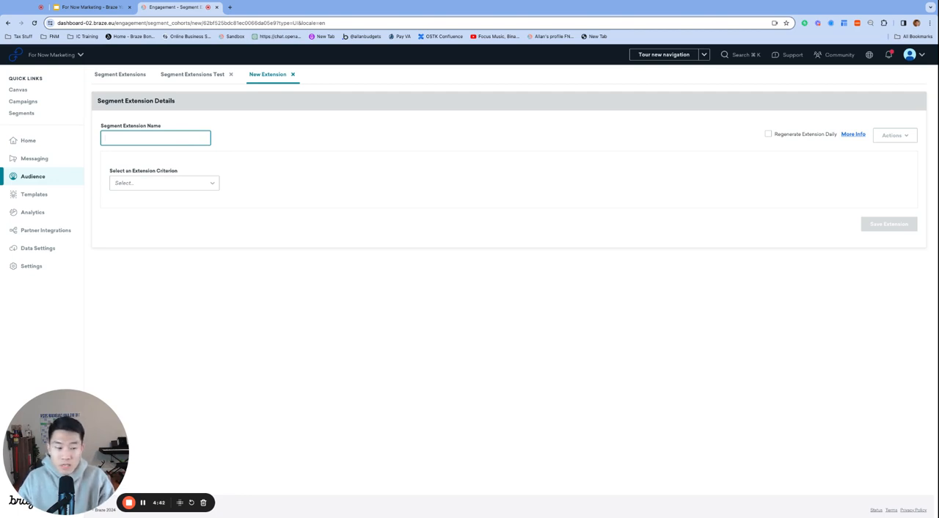
- Name the extension Segment Extensions Test, base it on Performed a Custom Event with property filters enabled
{"action": "type", "text": "Segment Extensions Test"}
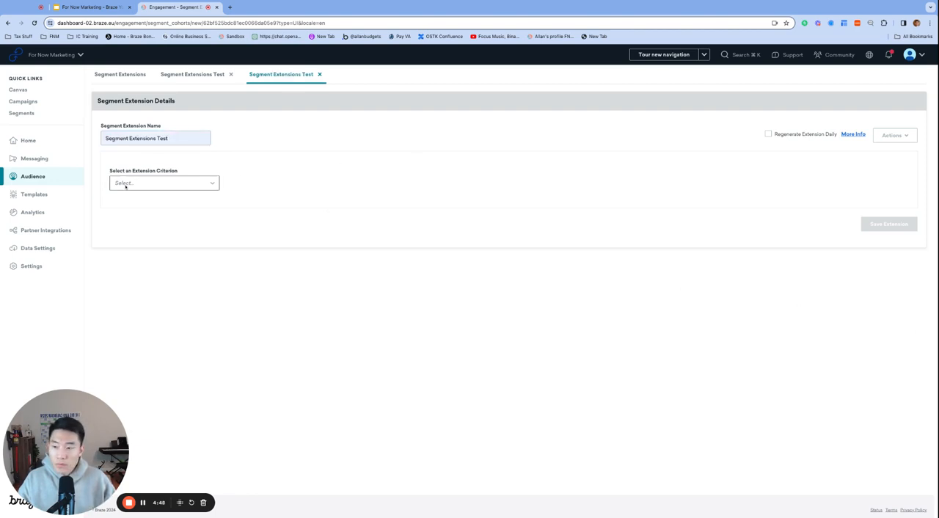
{"action": "left_click", "coordinate": [163, 182]}
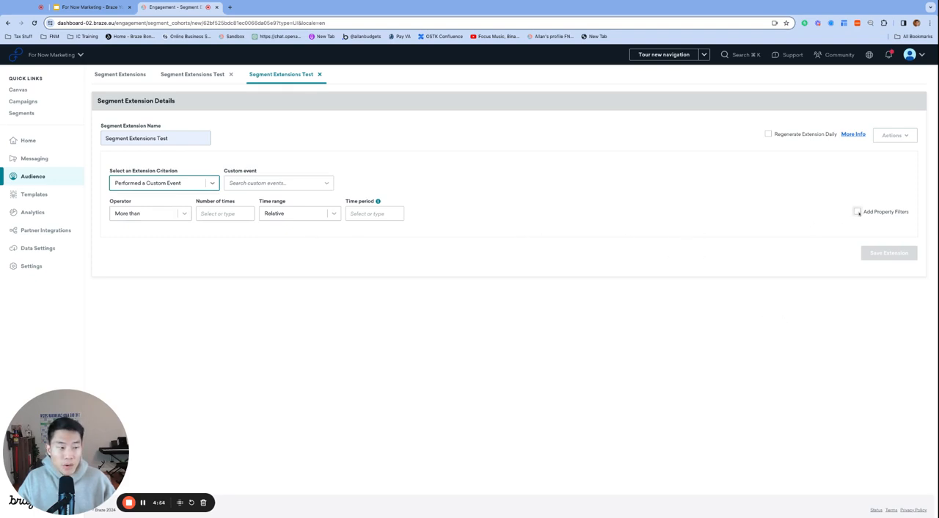
{"action": "left_click", "coordinate": [857, 212]}
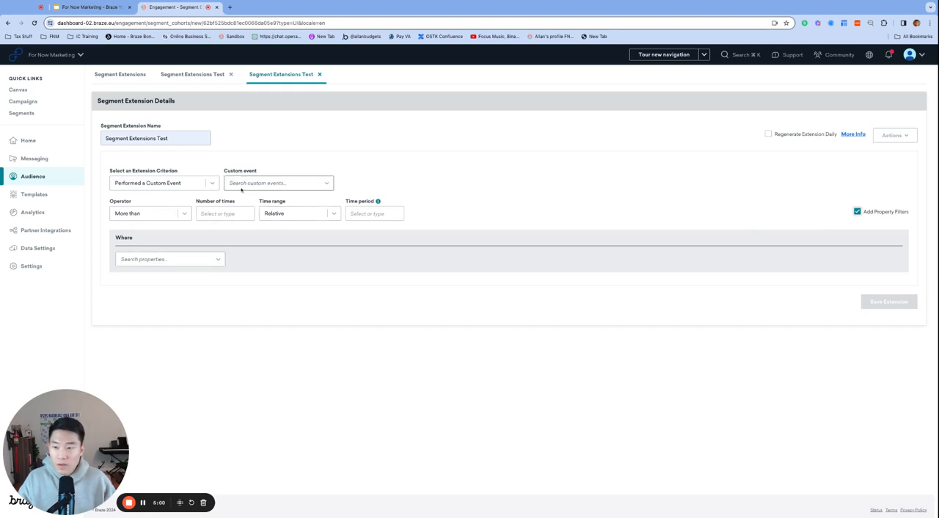
- Target the MEMBERSHIP_STARTED event filtered on its membership_type property
{"action": "left_click", "coordinate": [278, 182]}
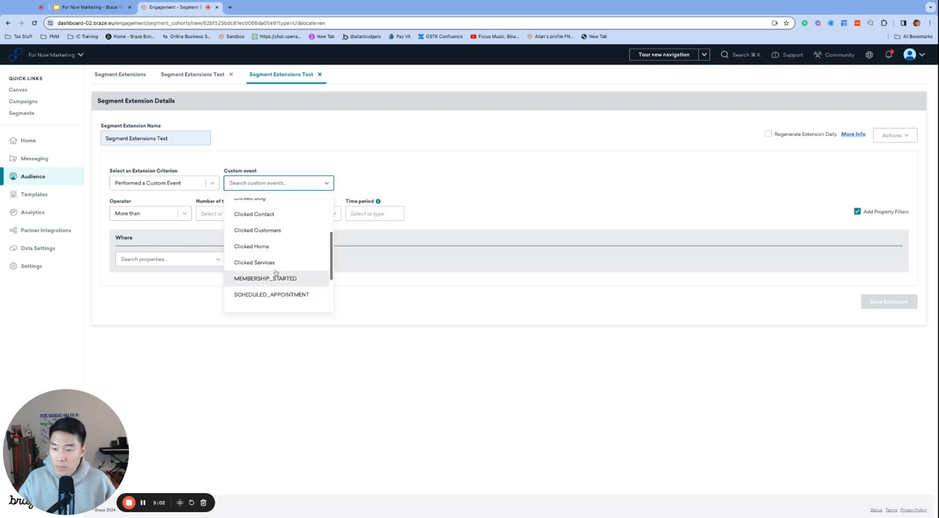
{"action": "left_click", "coordinate": [264, 279]}
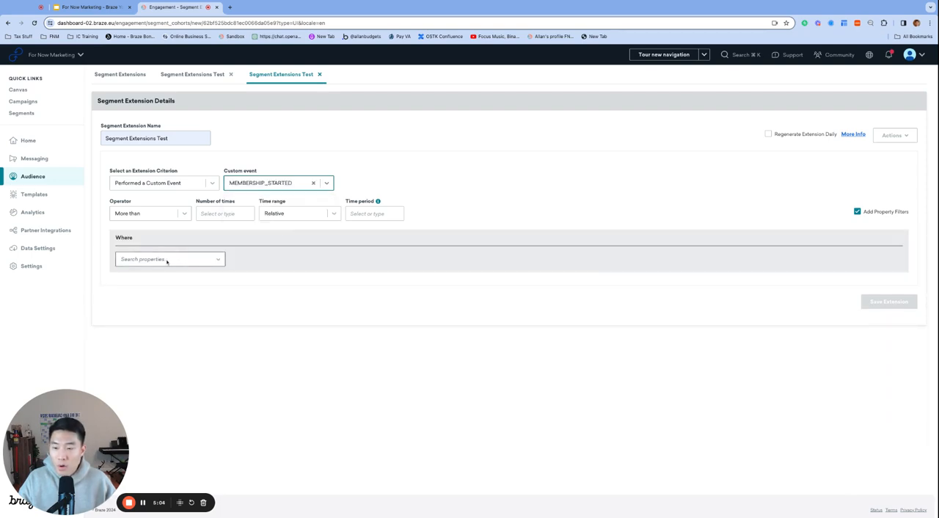
{"action": "left_click", "coordinate": [169, 258]}
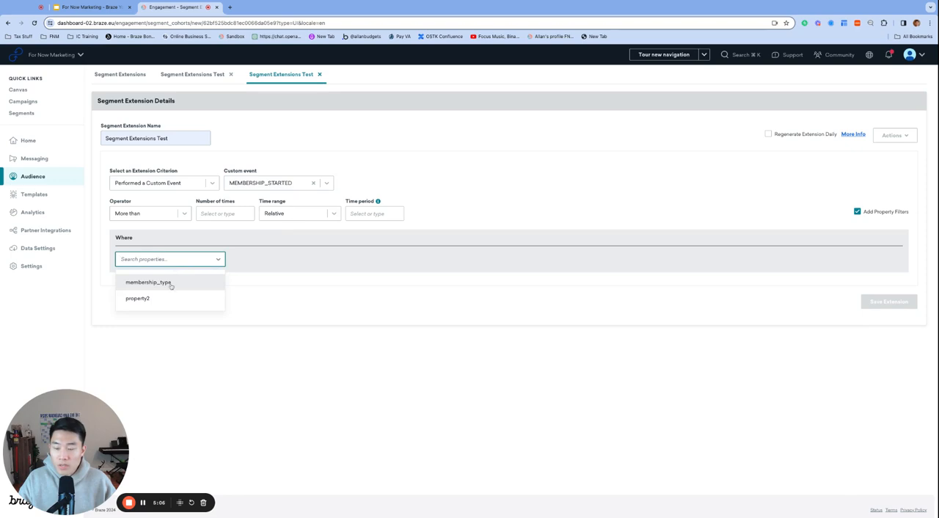
{"action": "left_click", "coordinate": [148, 282]}
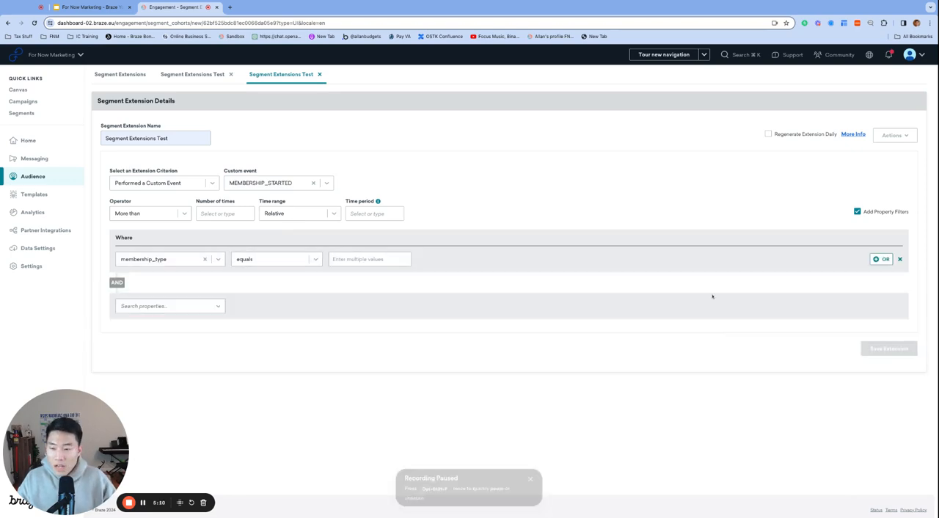
{"action": "mouse_move", "coordinate": [466, 328]}
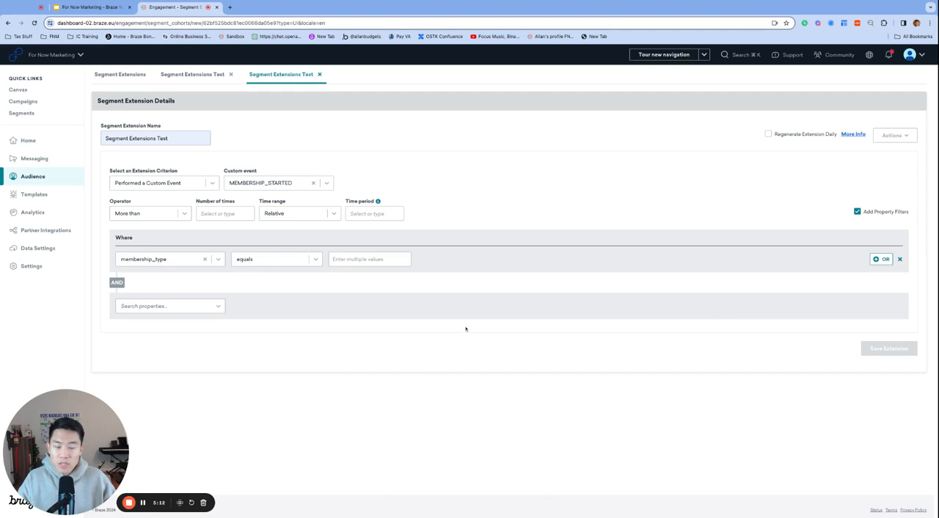
{"action": "mouse_move", "coordinate": [473, 330]}
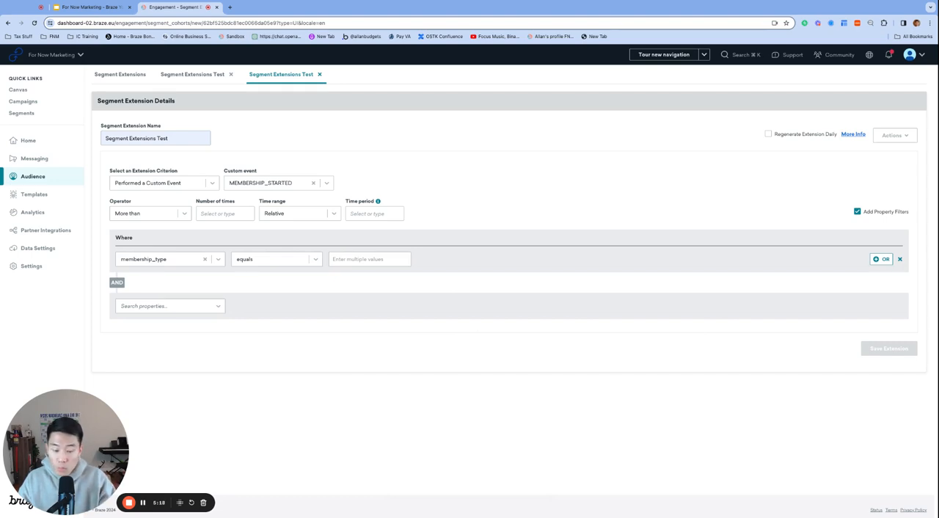
{"action": "mouse_move", "coordinate": [900, 371]}
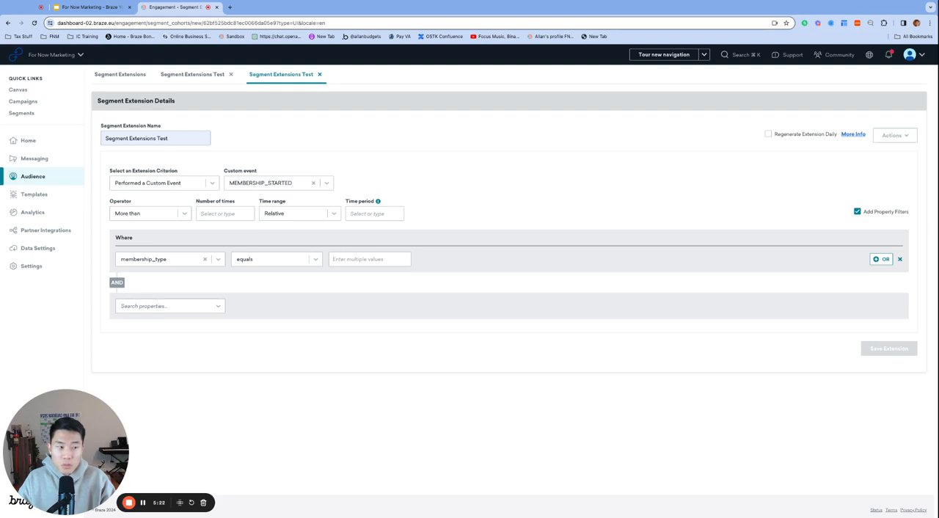
{"action": "mouse_move", "coordinate": [669, 160]}
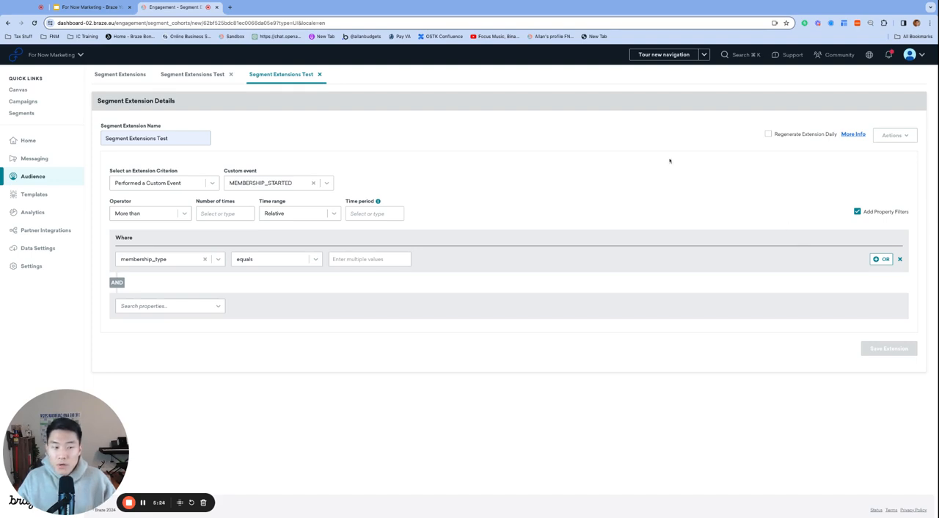
{"action": "mouse_move", "coordinate": [505, 290]}
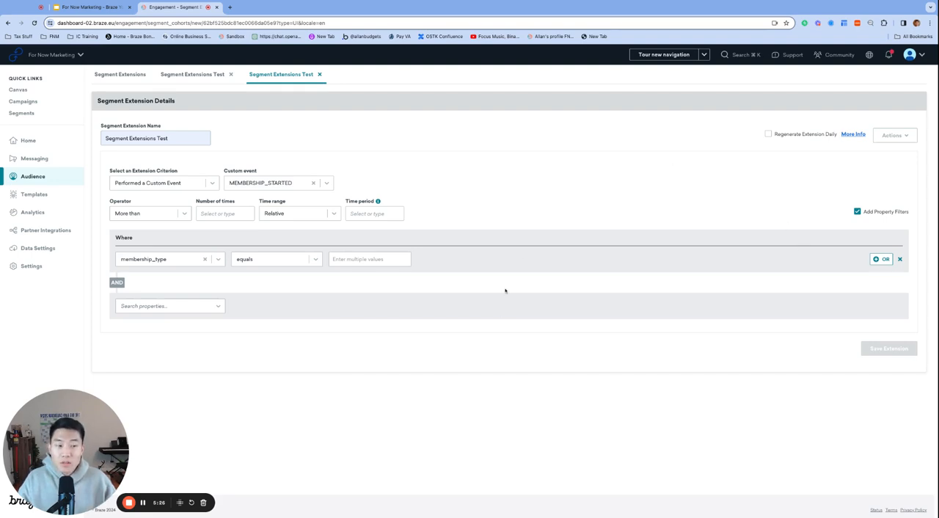
{"action": "mouse_move", "coordinate": [311, 213]}
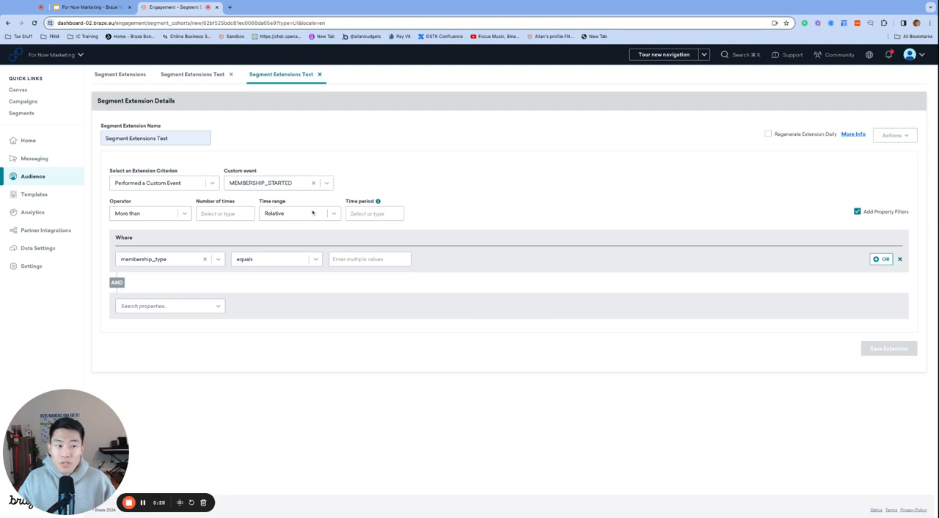
{"action": "mouse_move", "coordinate": [468, 345]}
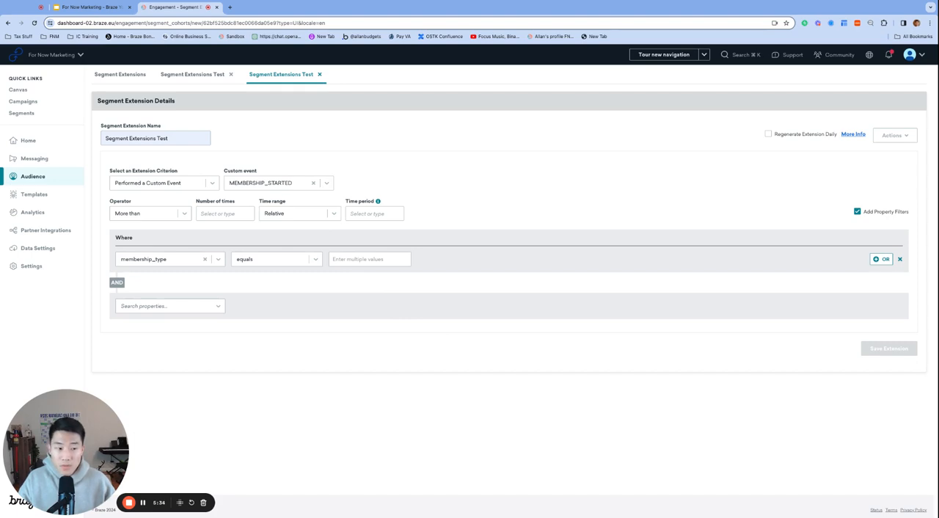
{"action": "mouse_move", "coordinate": [228, 173]}
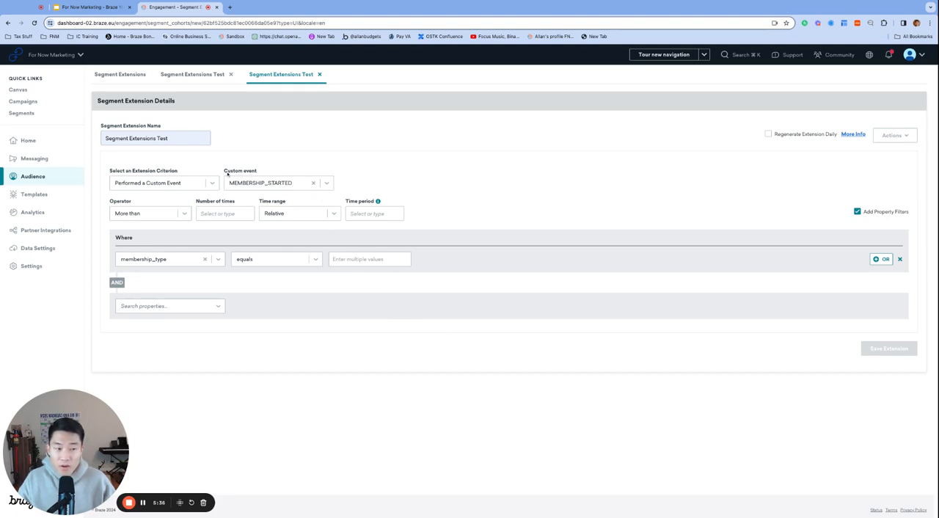
{"action": "mouse_move", "coordinate": [306, 139]}
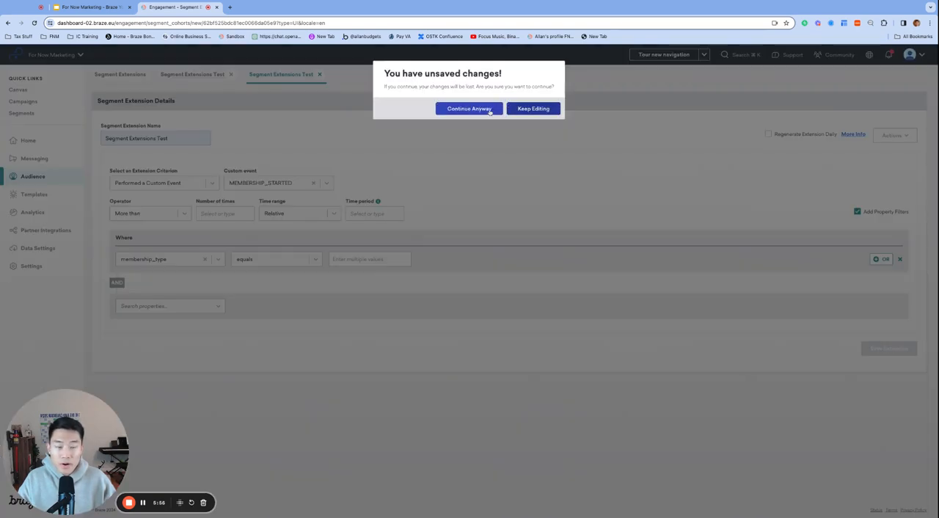
- Discard the unsaved changes, then toggle Regenerate Extension Daily on and back off
{"action": "left_click", "coordinate": [470, 109]}
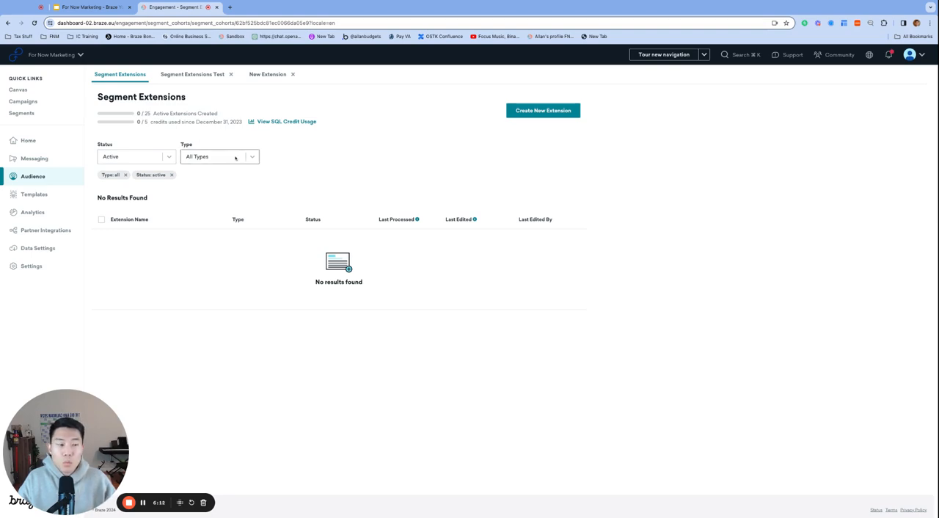
{"action": "mouse_move", "coordinate": [330, 199]}
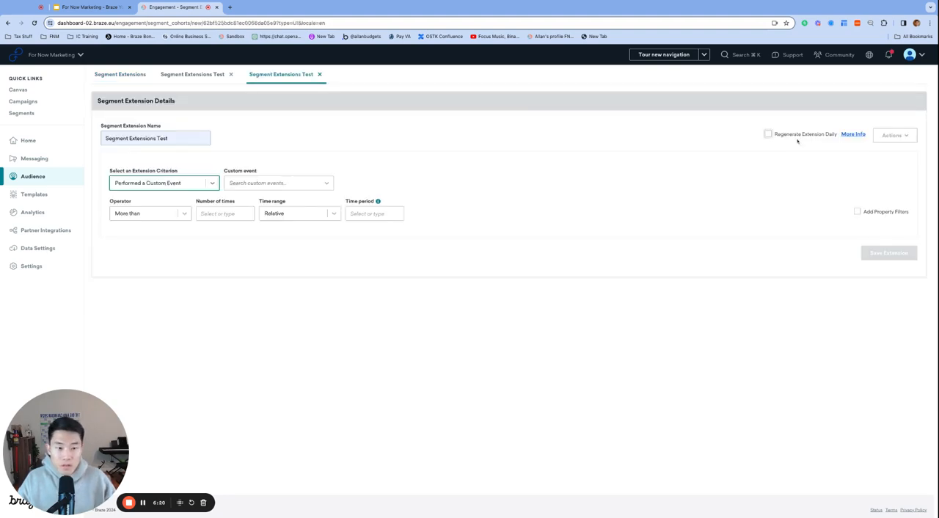
{"action": "left_click", "coordinate": [769, 134]}
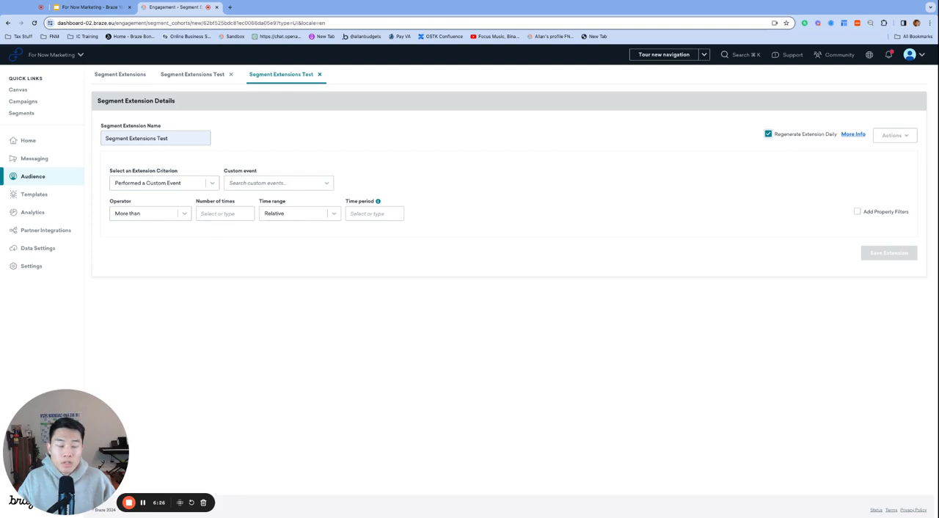
{"action": "left_click", "coordinate": [769, 134]}
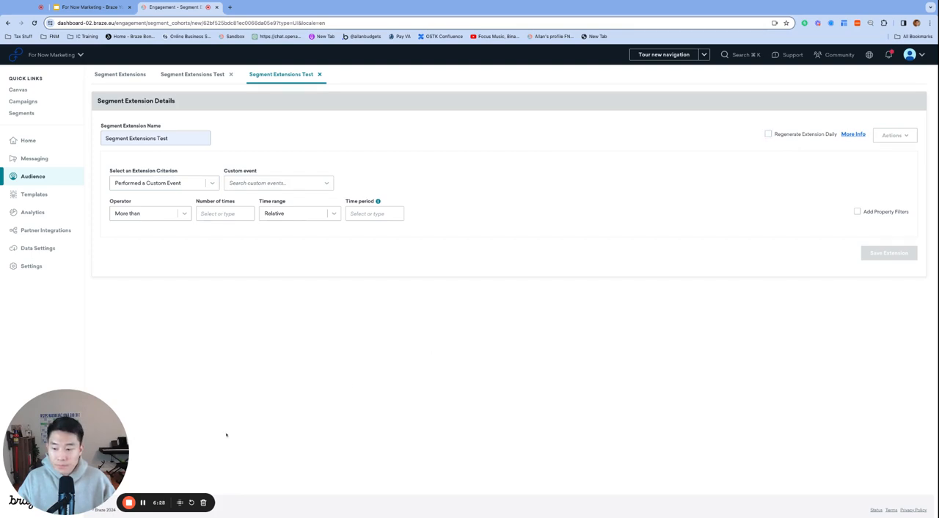